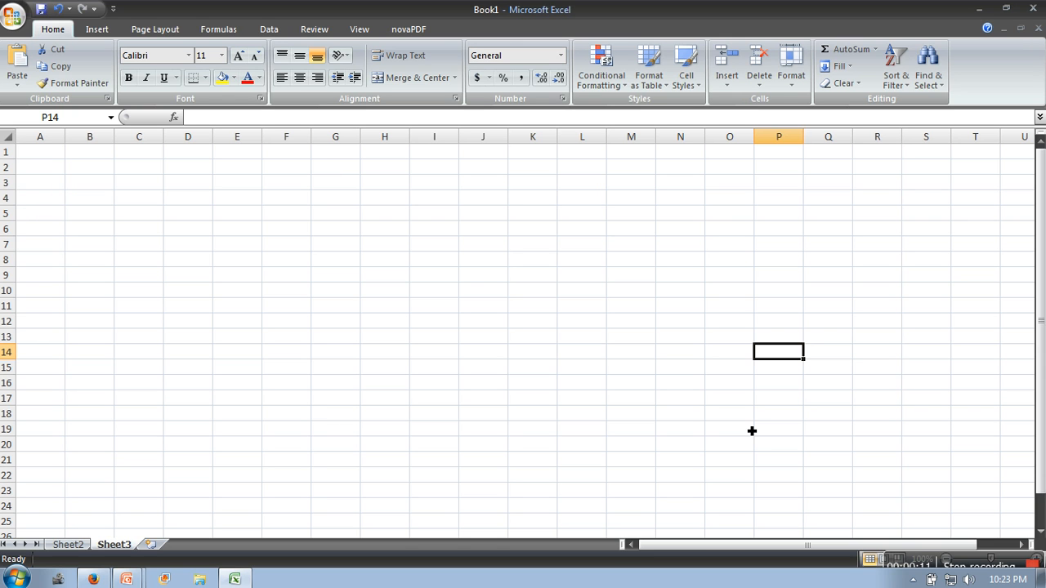
mouse_move(705, 399)
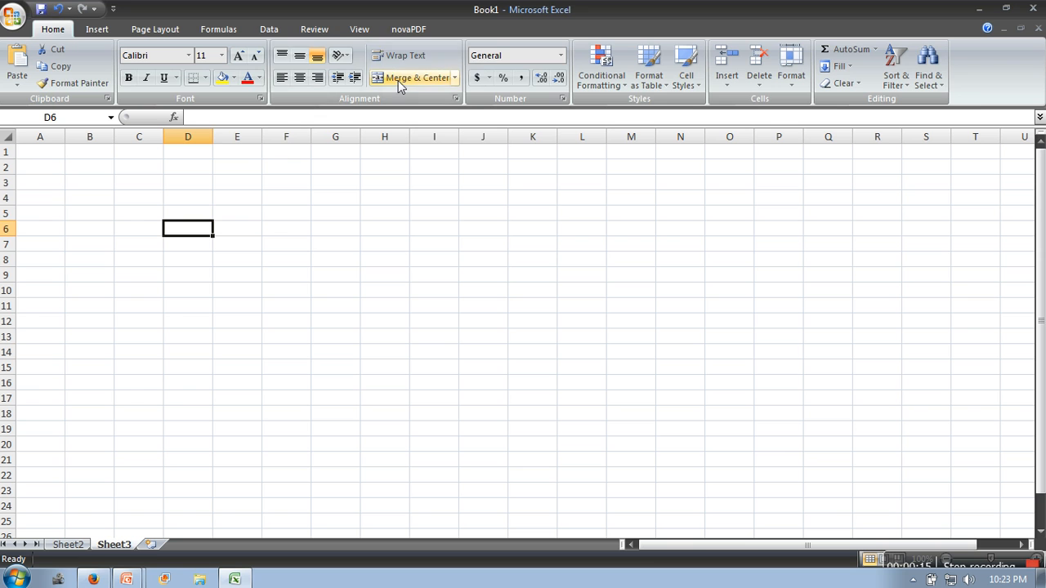
Open Data Analysis from the Data tab and highlight Random Number Generation
left_click(269, 28)
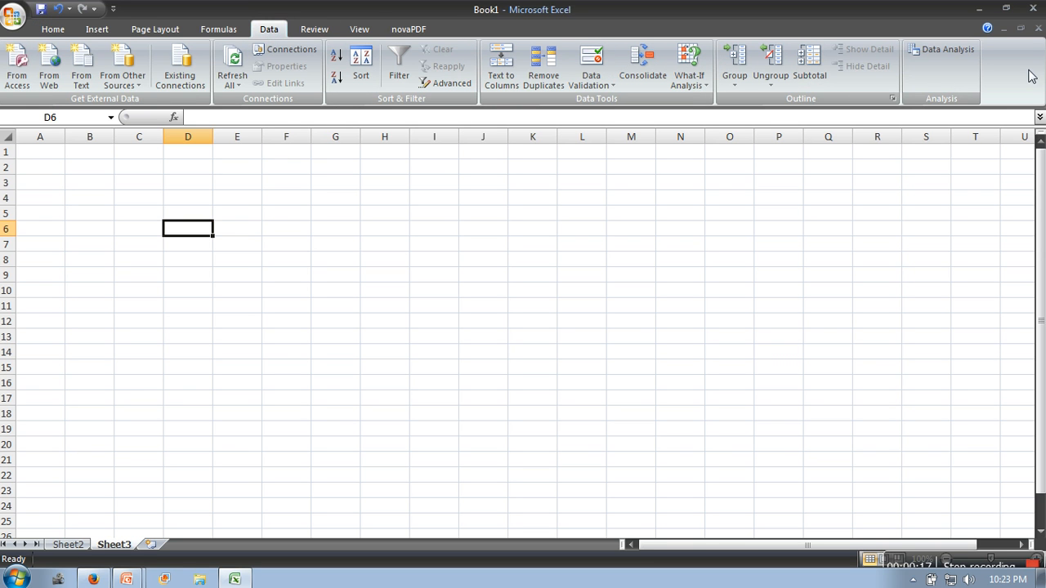
mouse_move(946, 52)
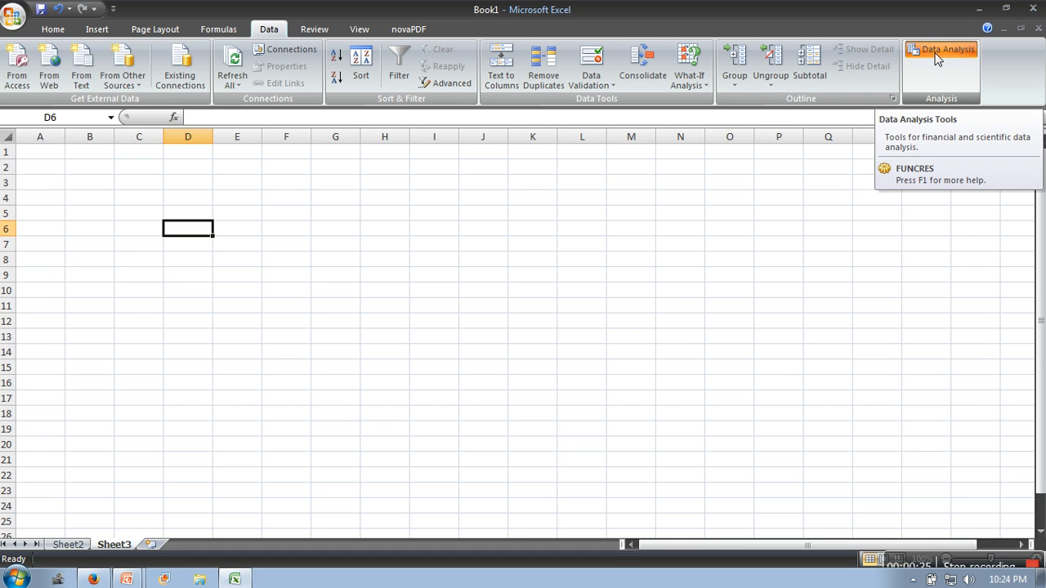
left_click(949, 50)
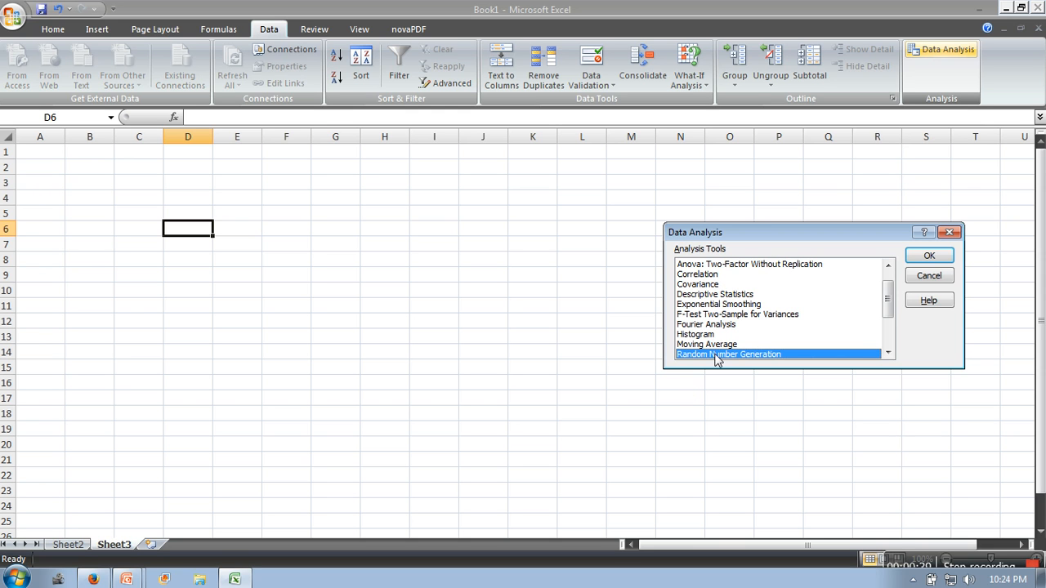
mouse_move(992, 259)
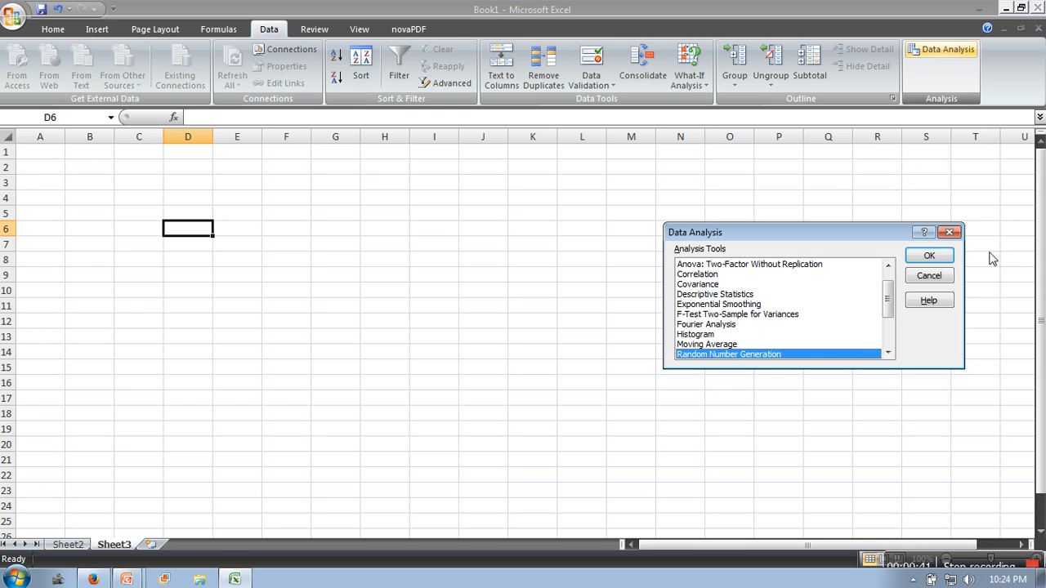
Launch Random Number Generation and enter 20 as the number of random numbers
left_click(929, 255)
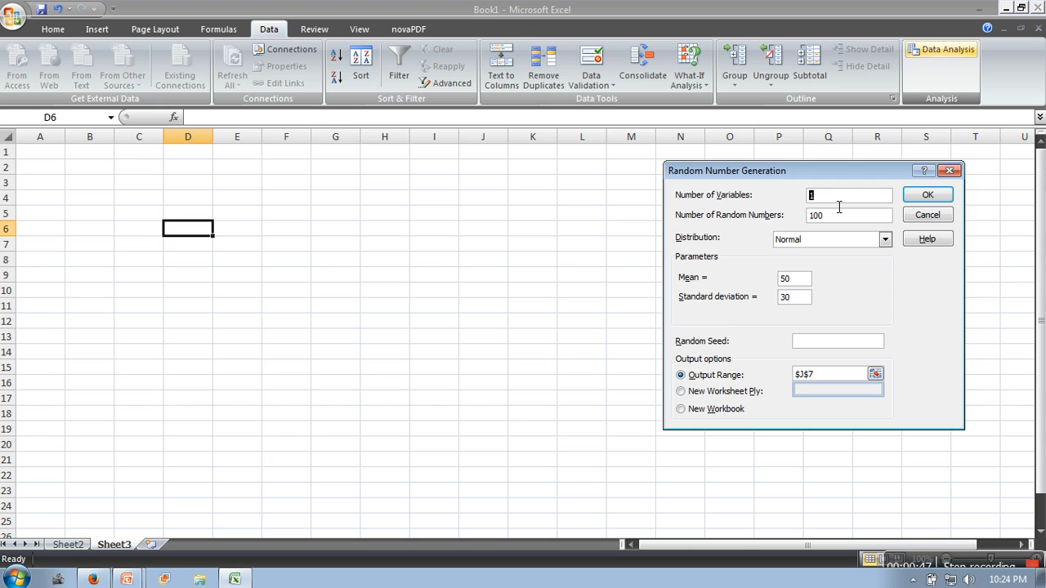
mouse_move(280, 245)
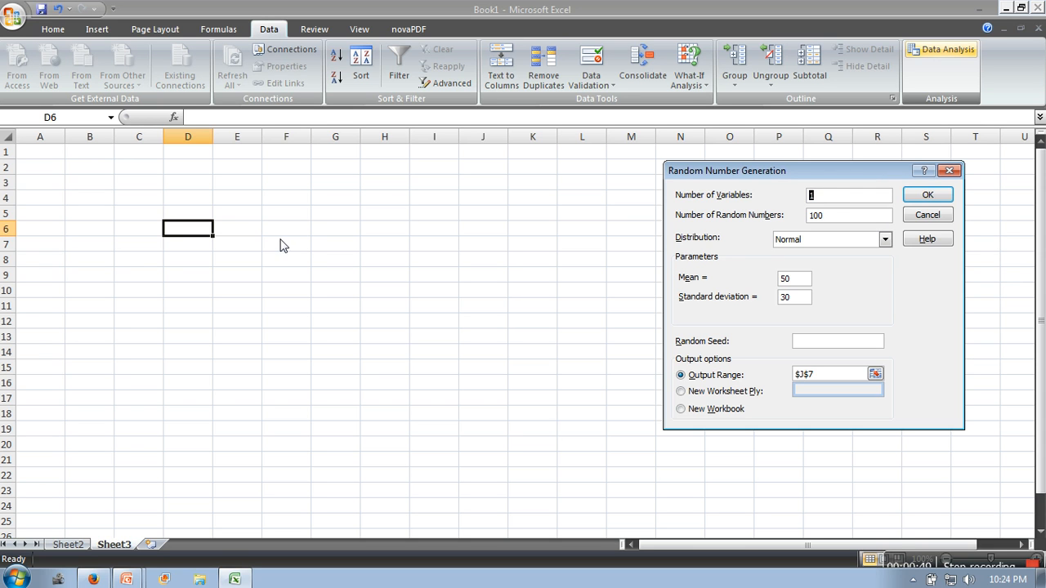
mouse_move(669, 222)
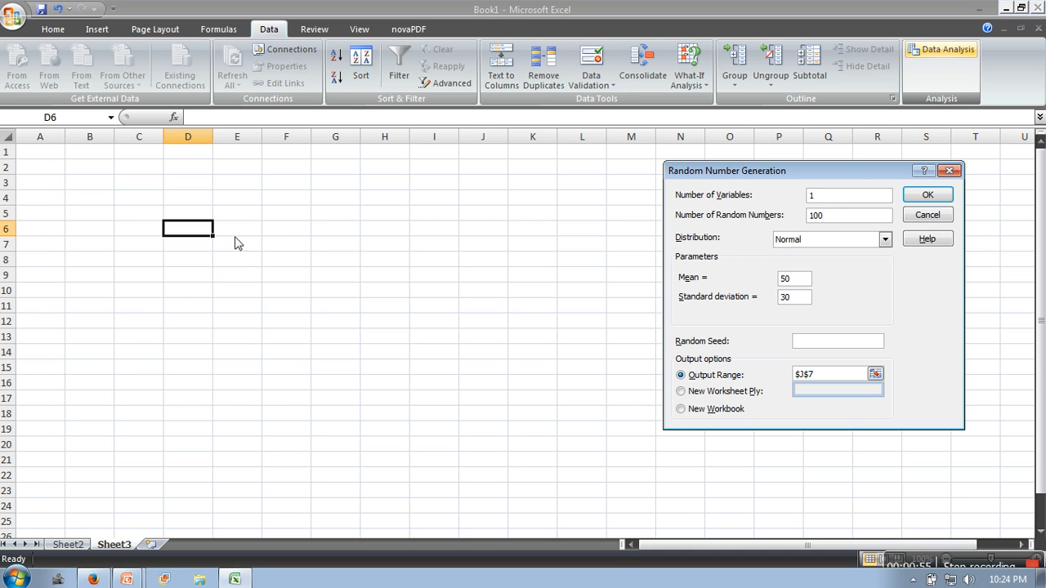
mouse_move(345, 235)
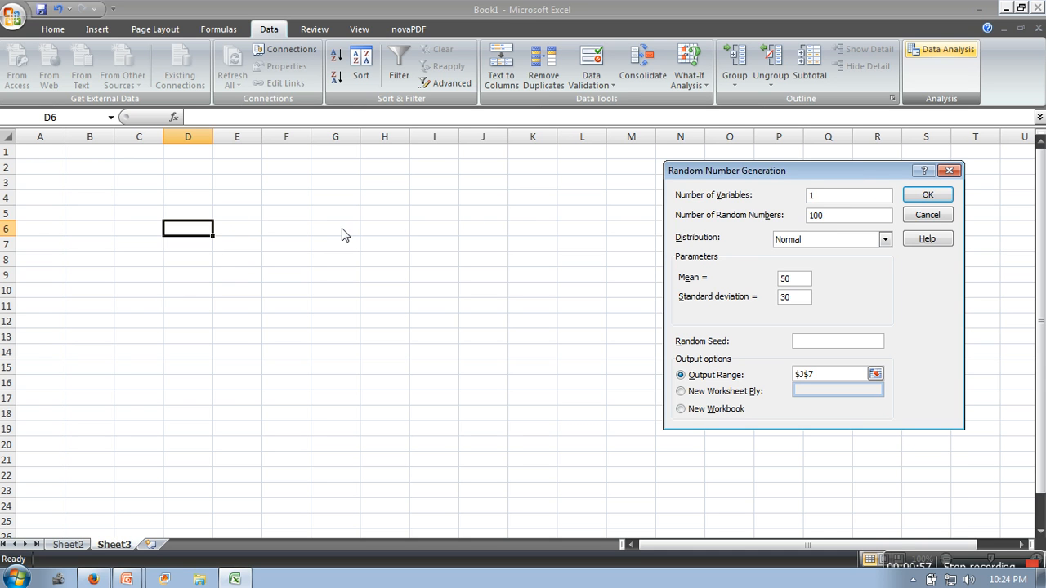
mouse_move(770, 238)
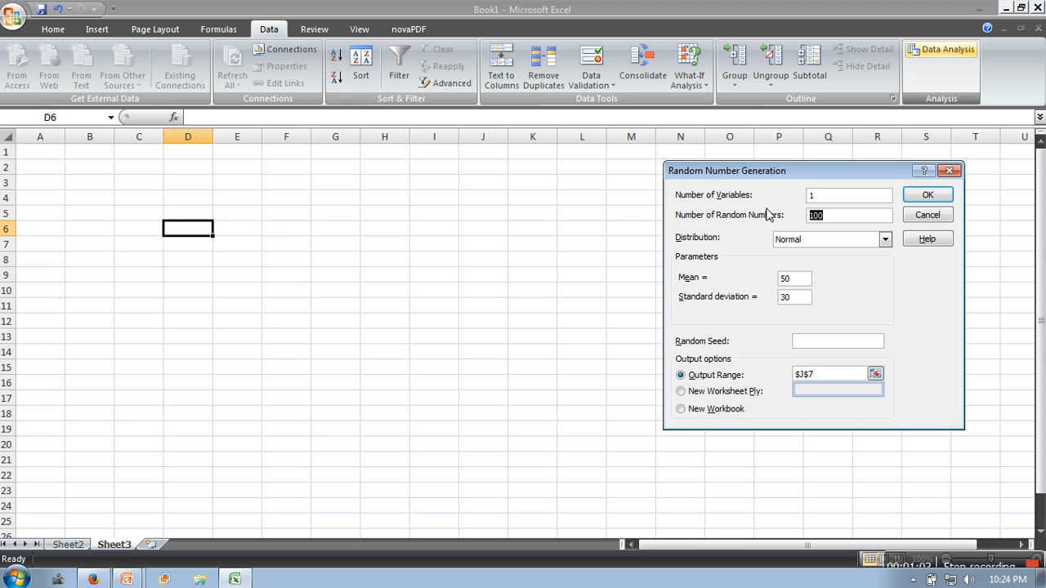
type("20")
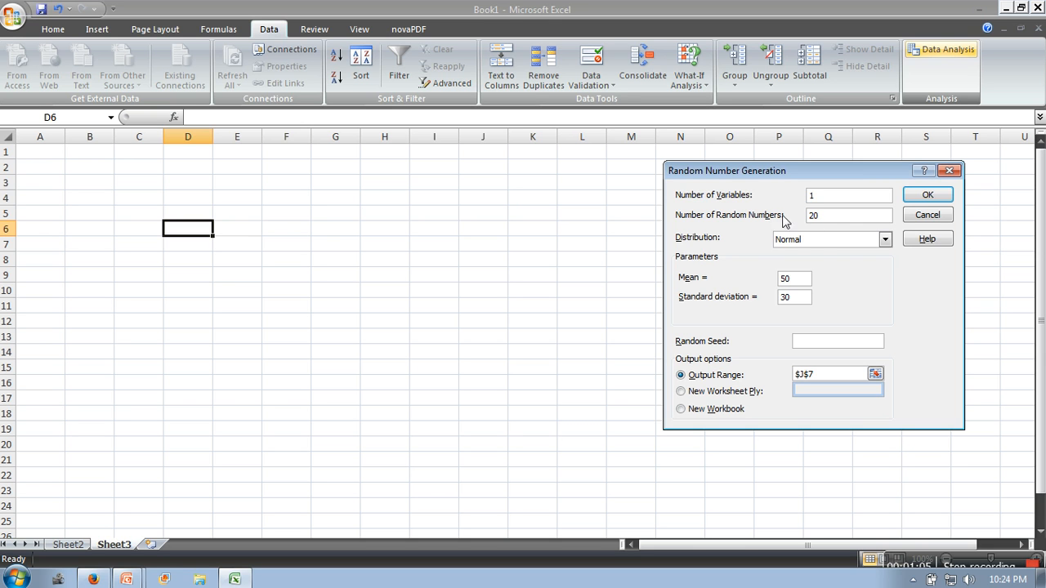
mouse_move(734, 248)
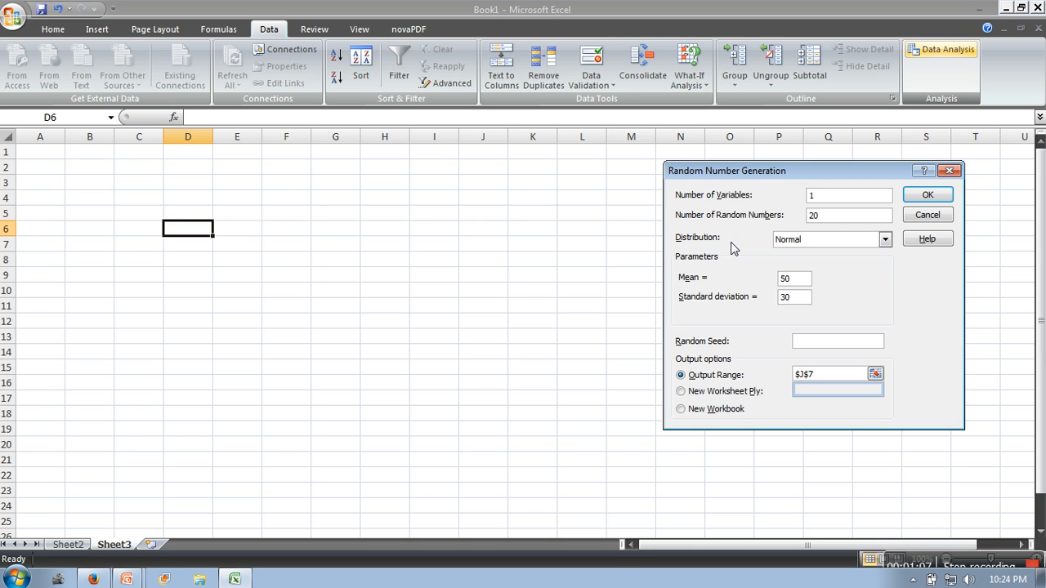
Review the distribution types and keep Normal selected
left_click(885, 238)
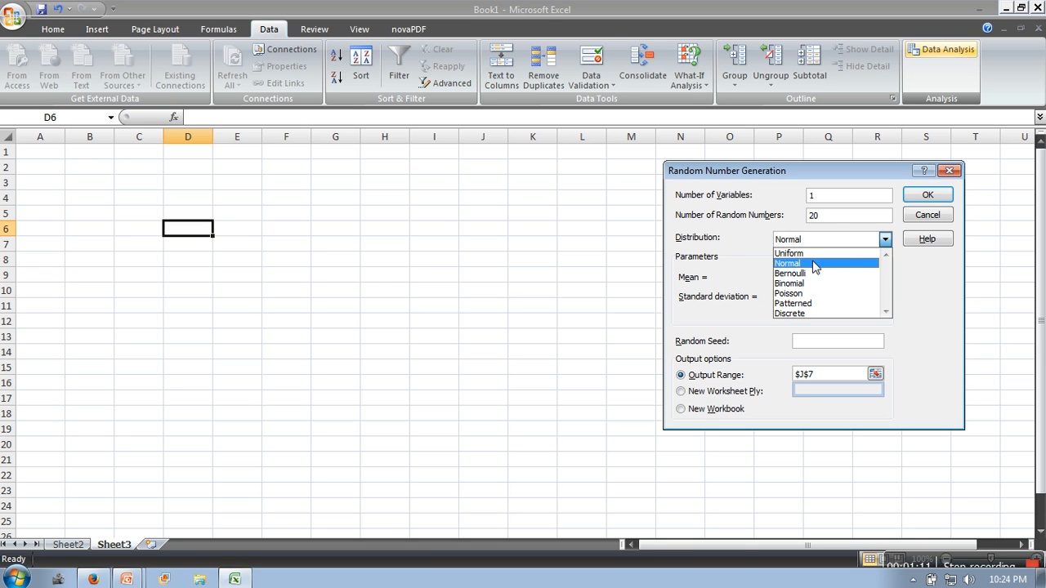
mouse_move(817, 284)
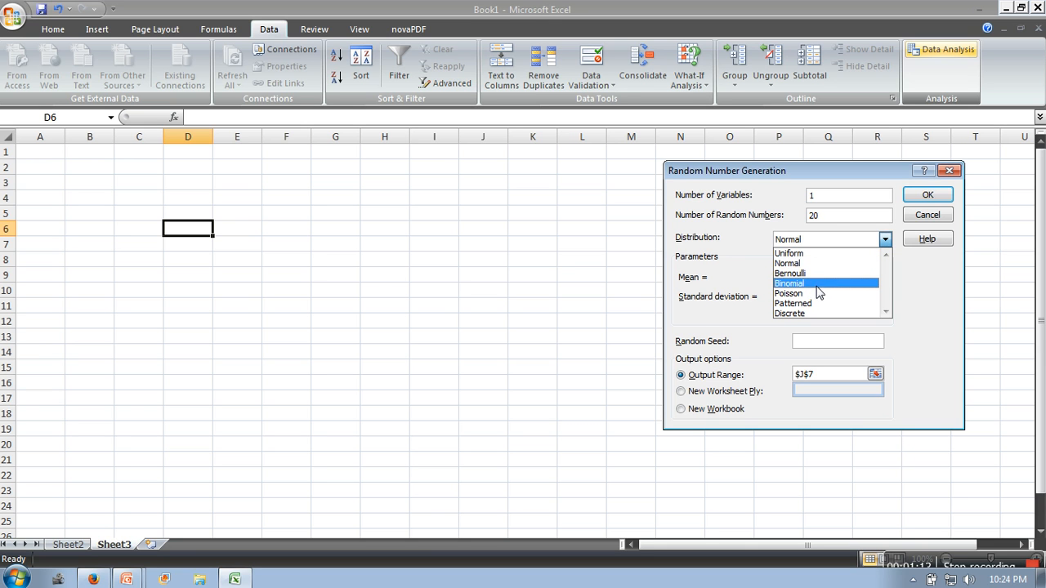
mouse_move(823, 314)
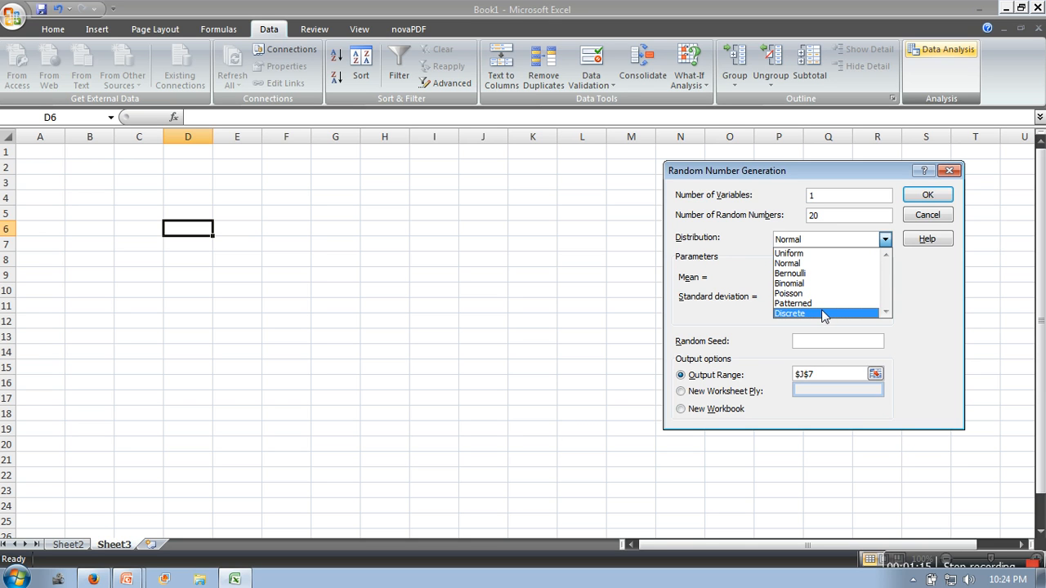
mouse_move(790, 253)
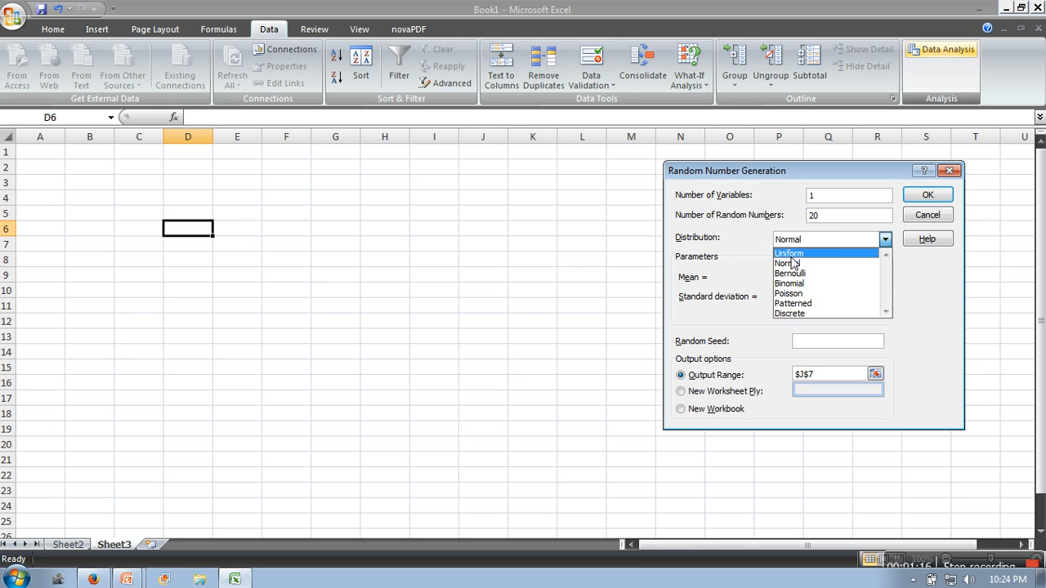
left_click(786, 263)
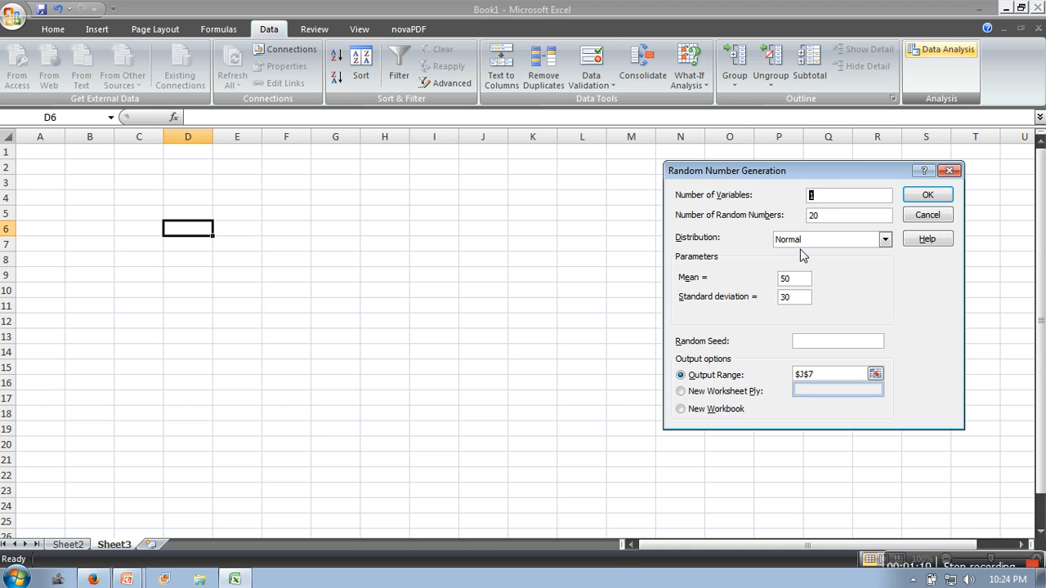
mouse_move(809, 252)
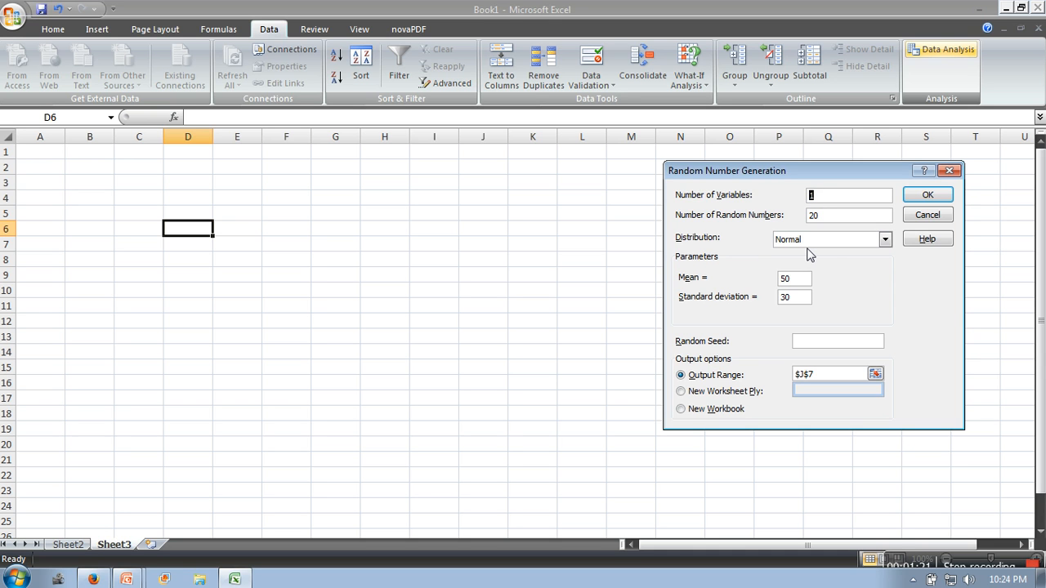
mouse_move(716, 267)
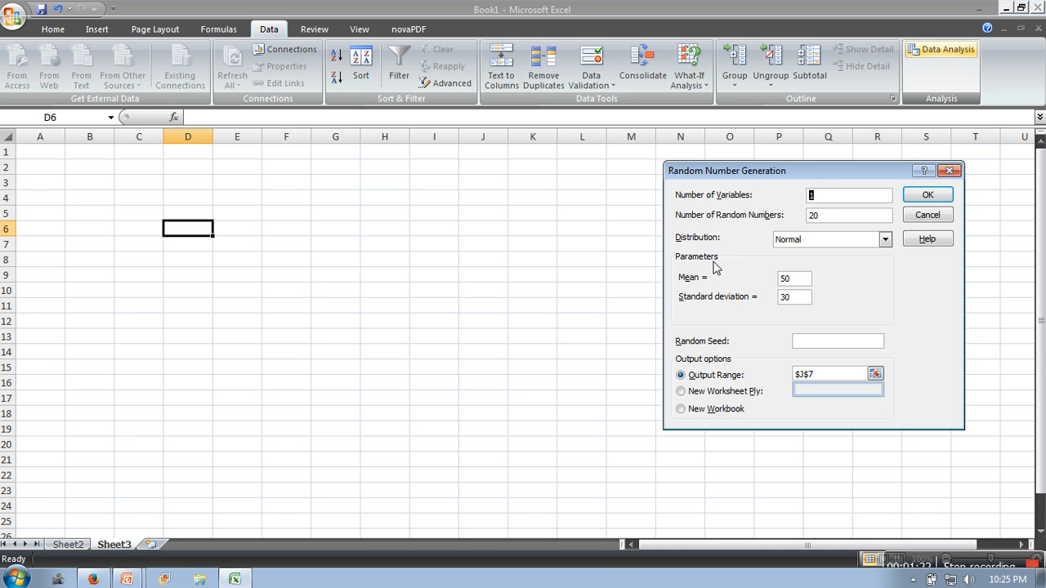
mouse_move(653, 291)
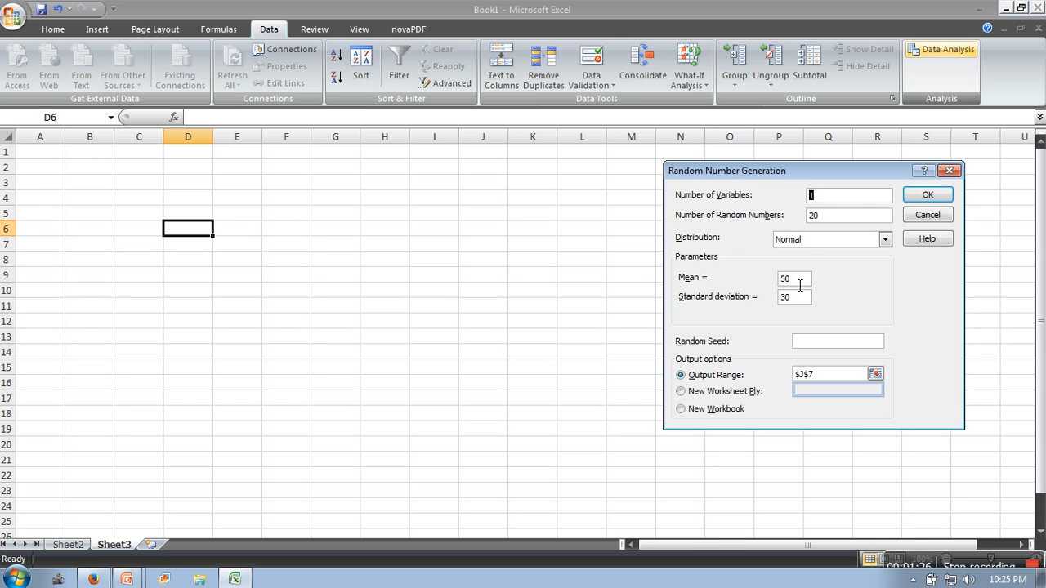
mouse_move(806, 296)
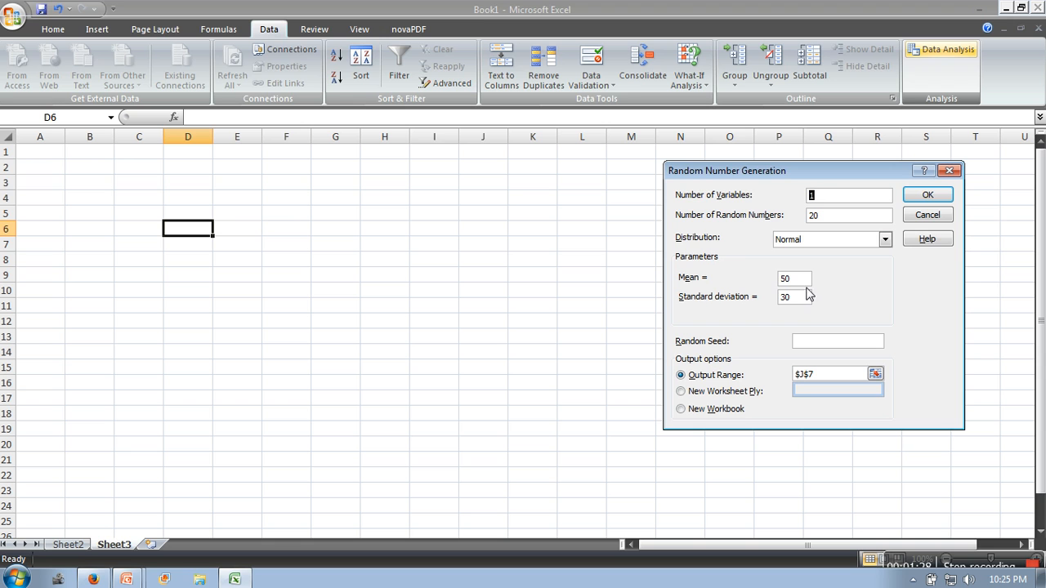
Replace the mean with 30 and the standard deviation with 60
left_click(794, 277)
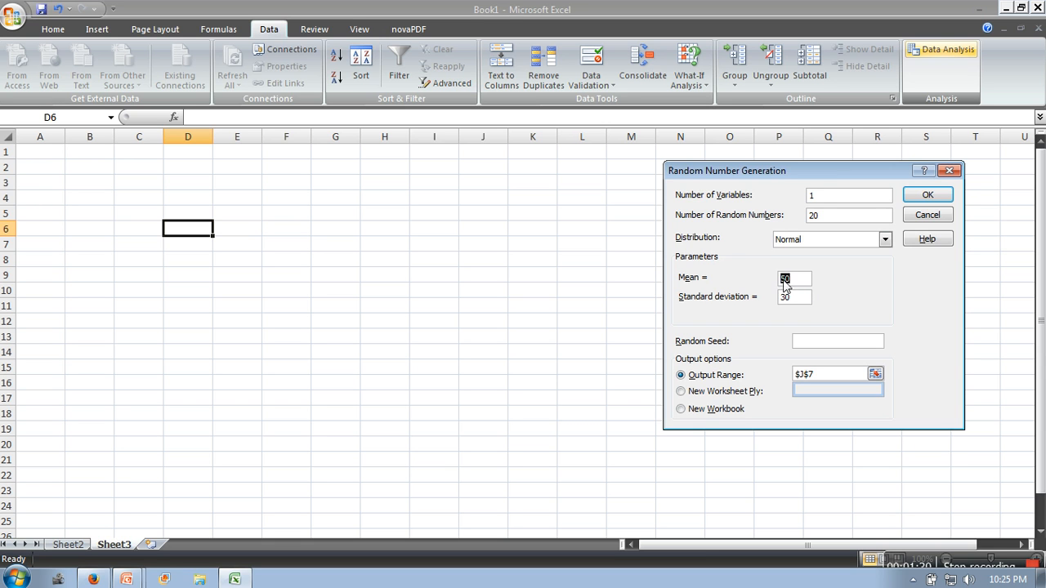
type("3")
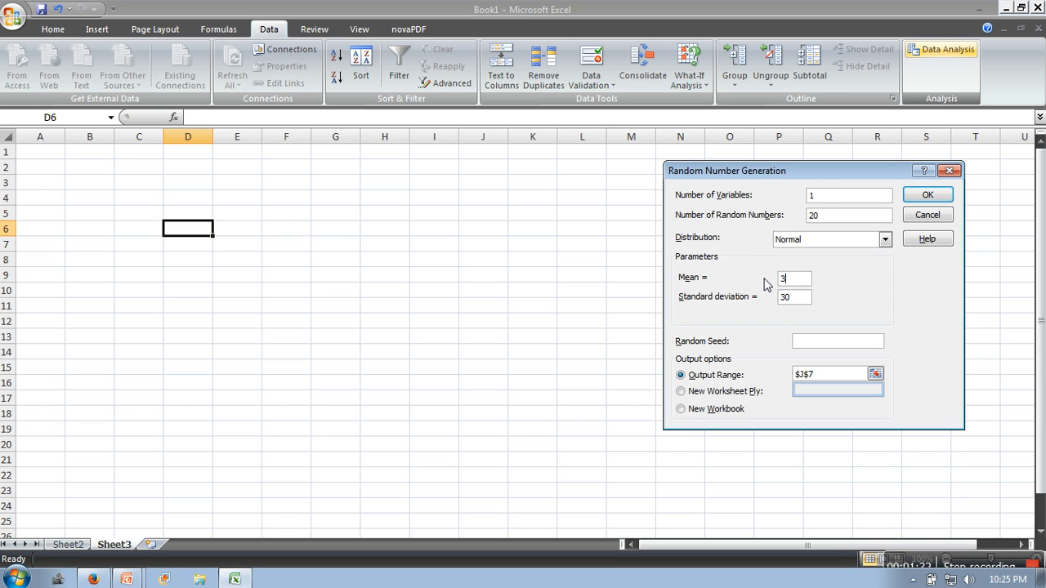
type("0")
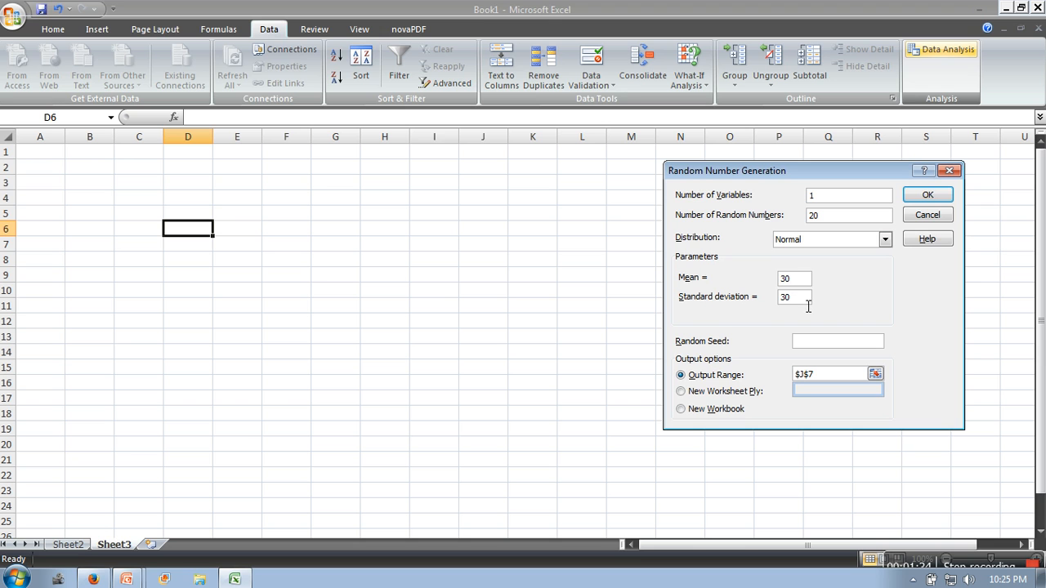
type("6")
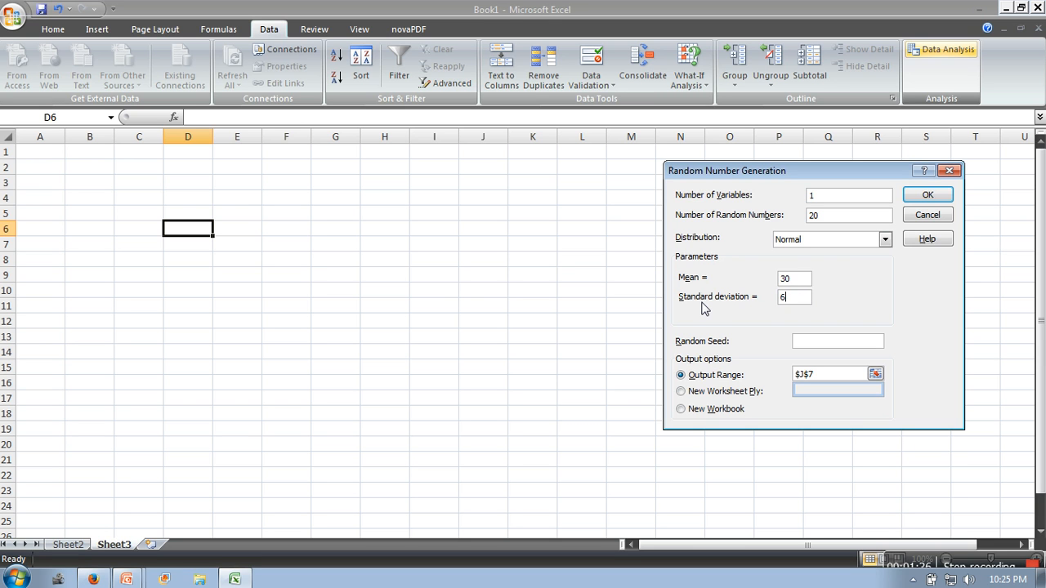
type("0")
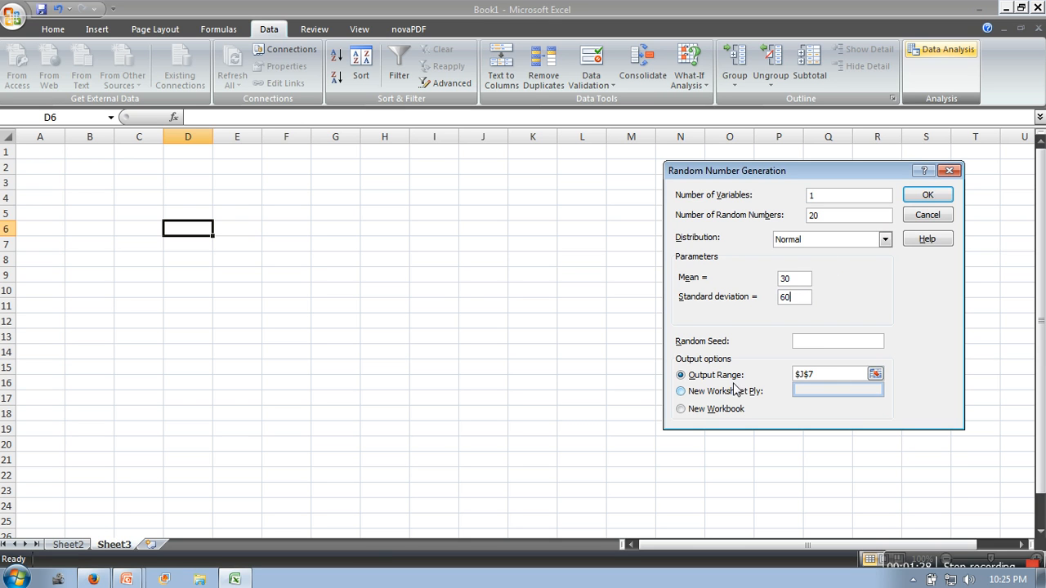
mouse_move(764, 391)
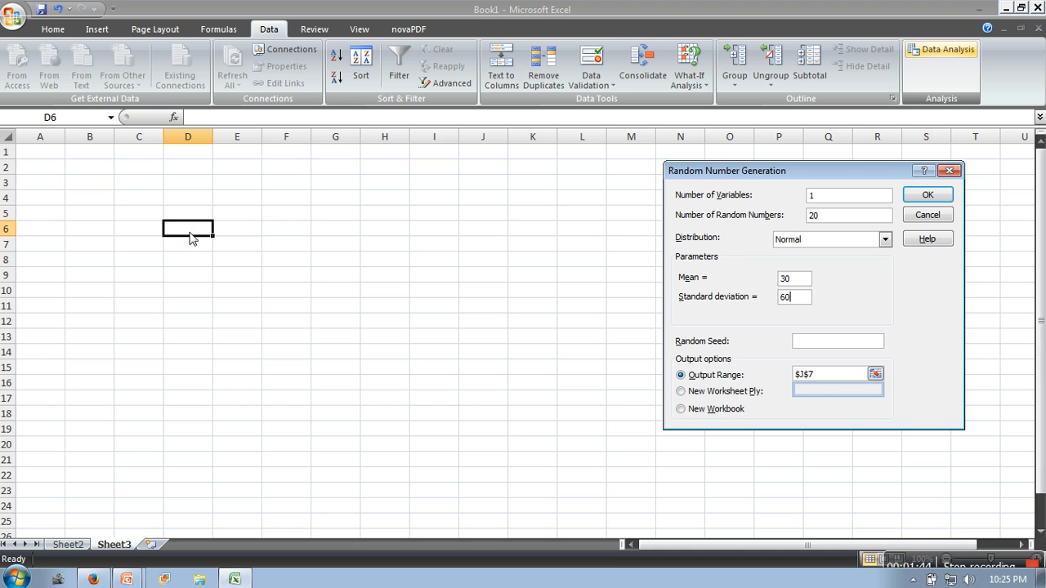
left_click(836, 387)
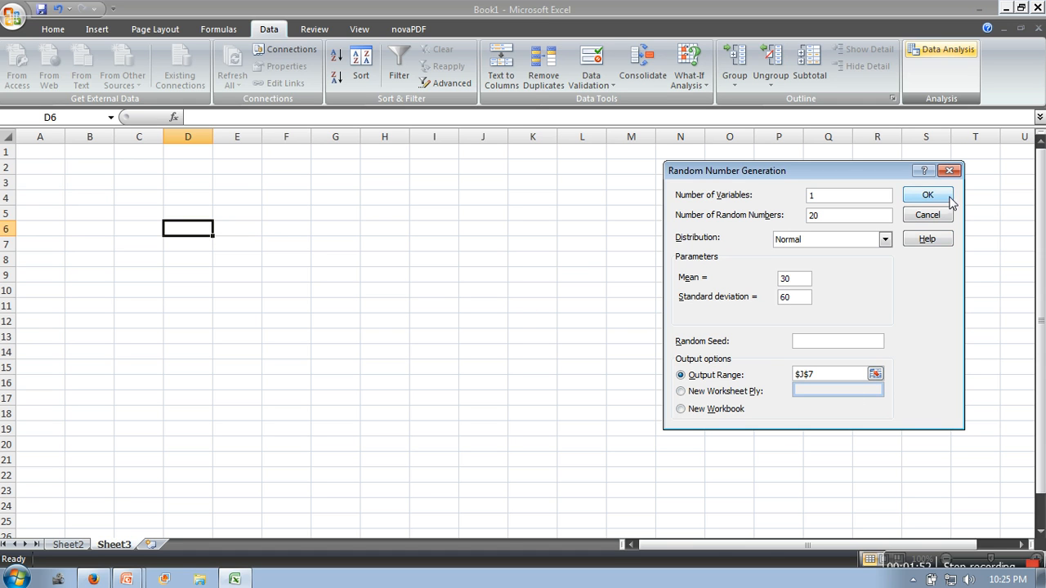
Run the generator and scroll to check the 20 values in J7:J26
left_click(929, 195)
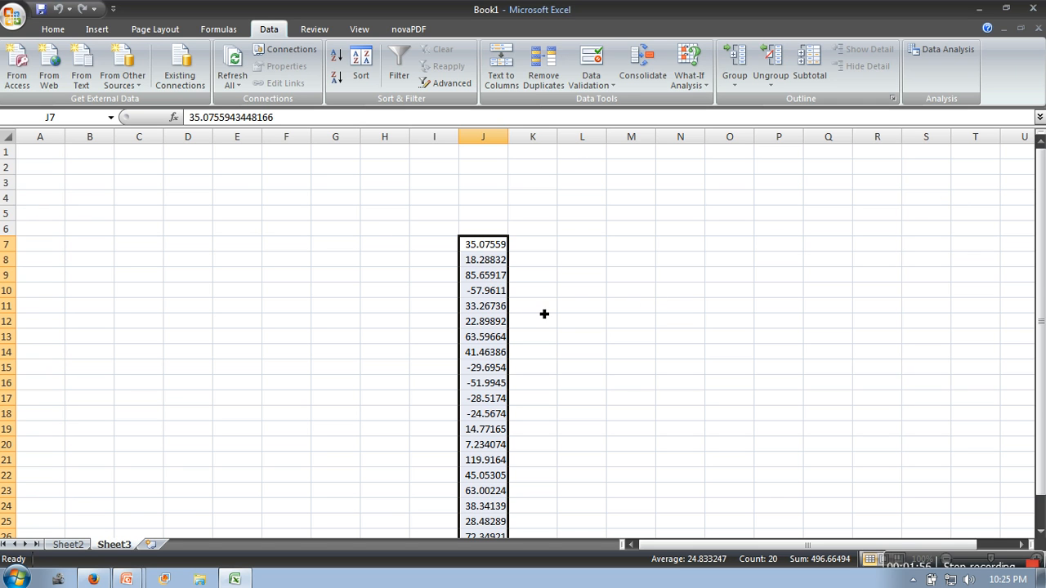
scroll("down", 3)
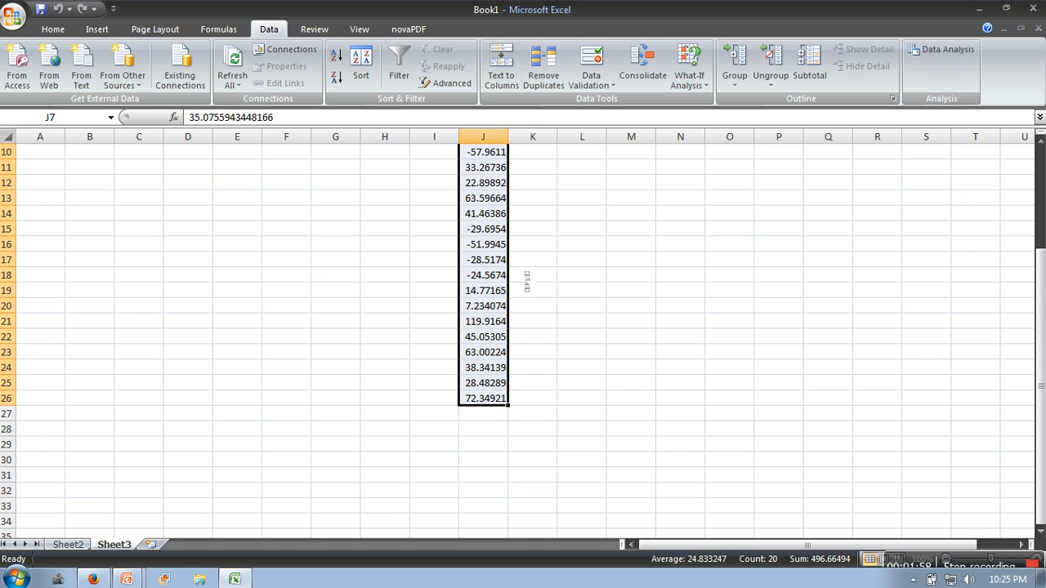
scroll("up", 3)
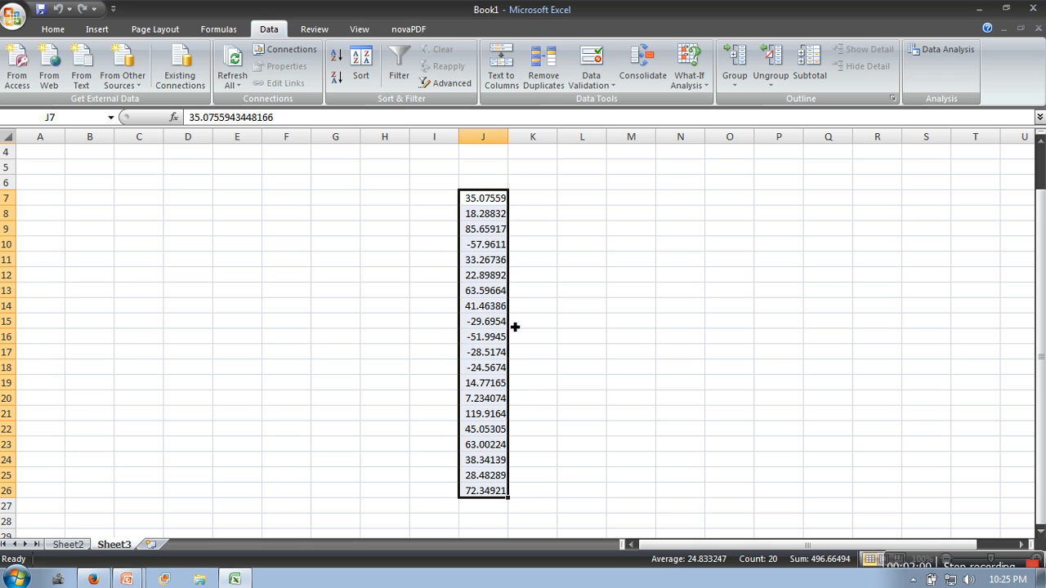
mouse_move(525, 414)
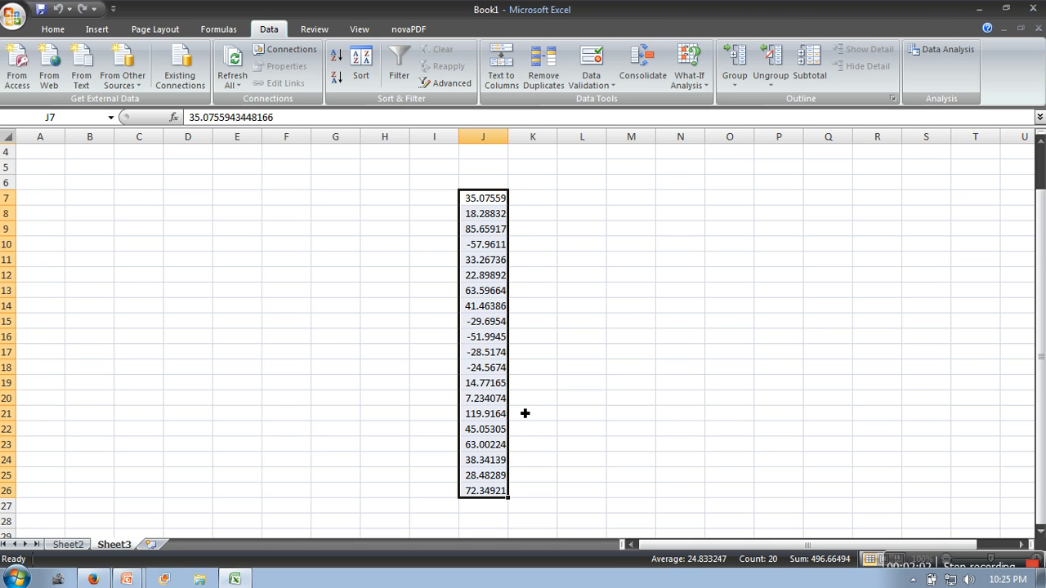
mouse_move(615, 306)
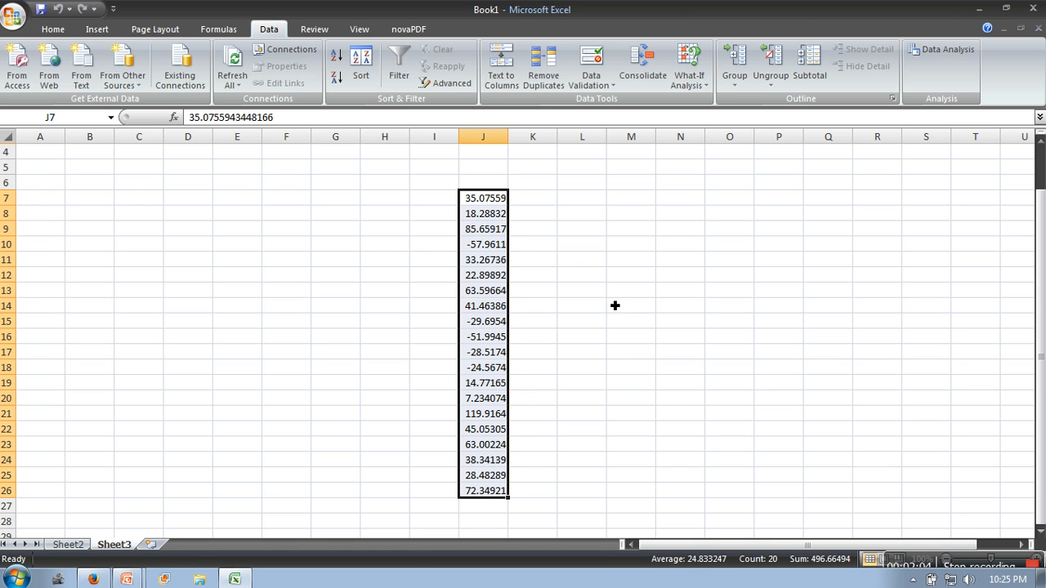
mouse_move(975, 502)
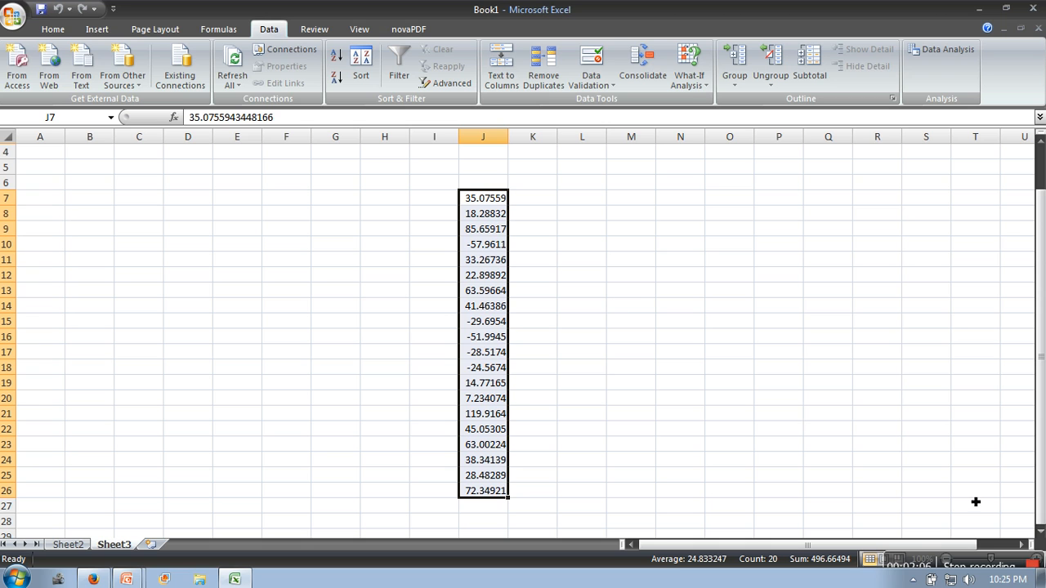